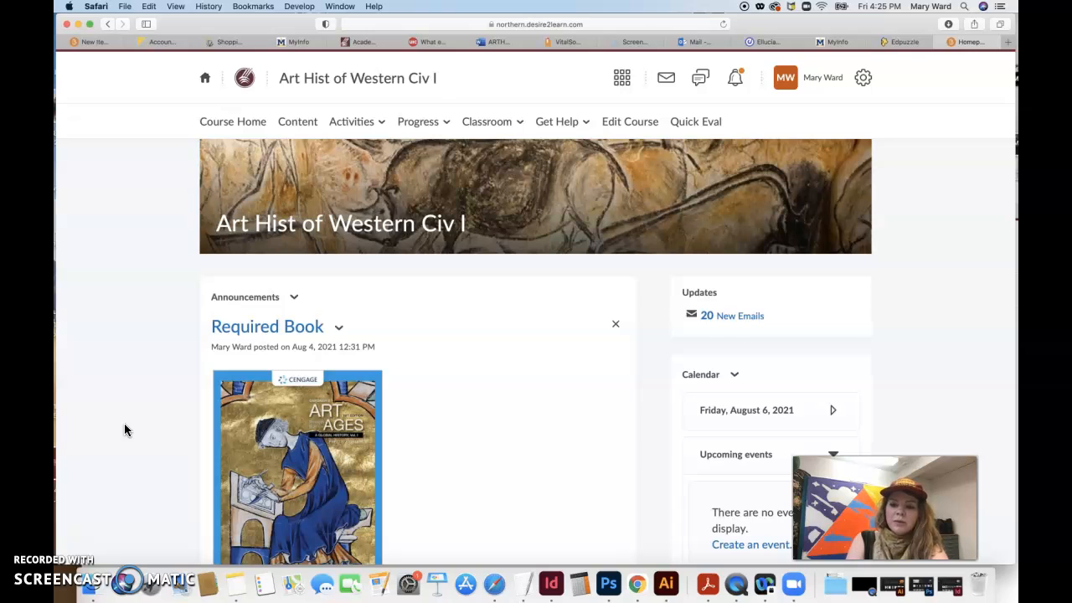
pyautogui.moveTo(519, 341)
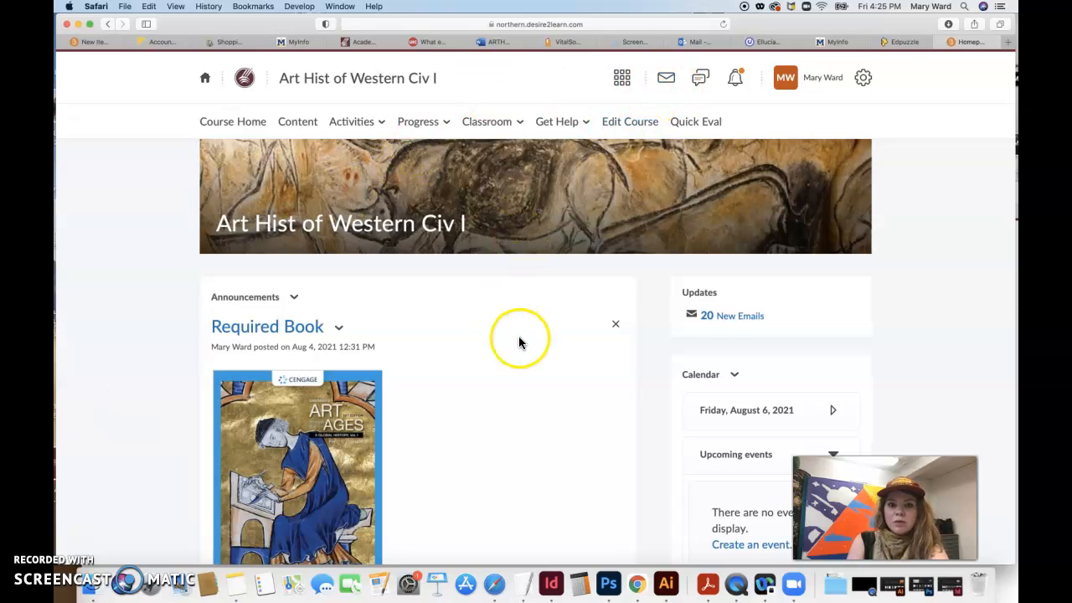
pyautogui.moveTo(567, 422)
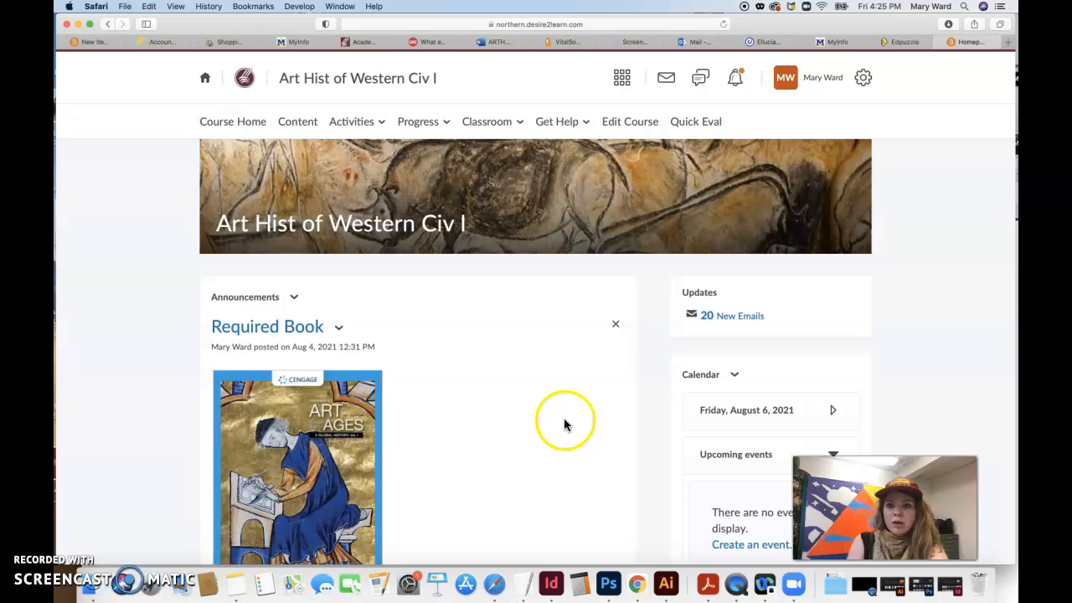
# Reach the Notifications page from the account menu and view the contact methods.
pyautogui.click(823, 77)
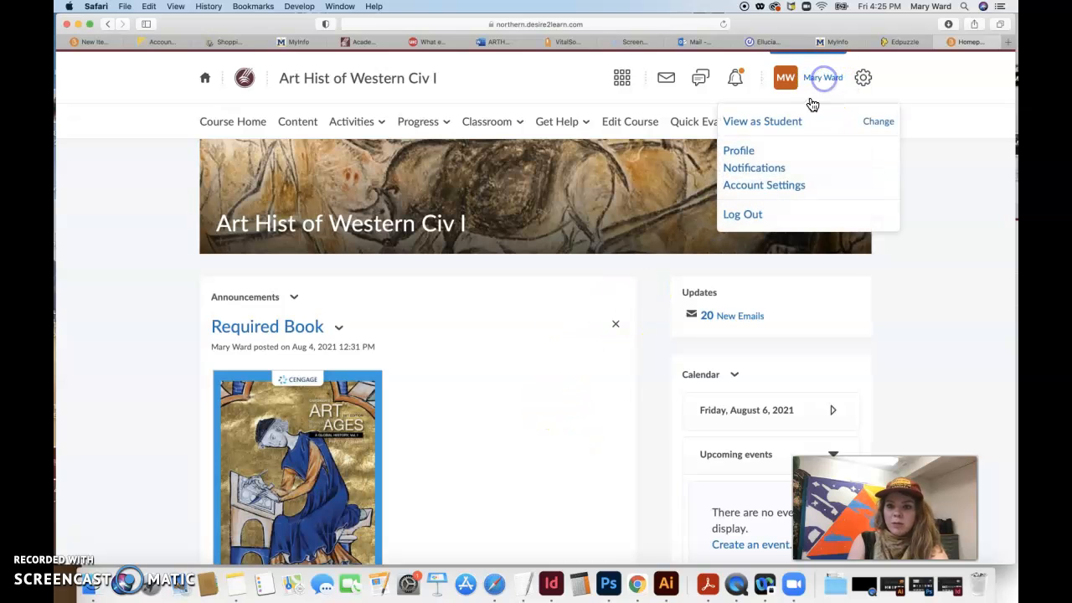
pyautogui.click(754, 167)
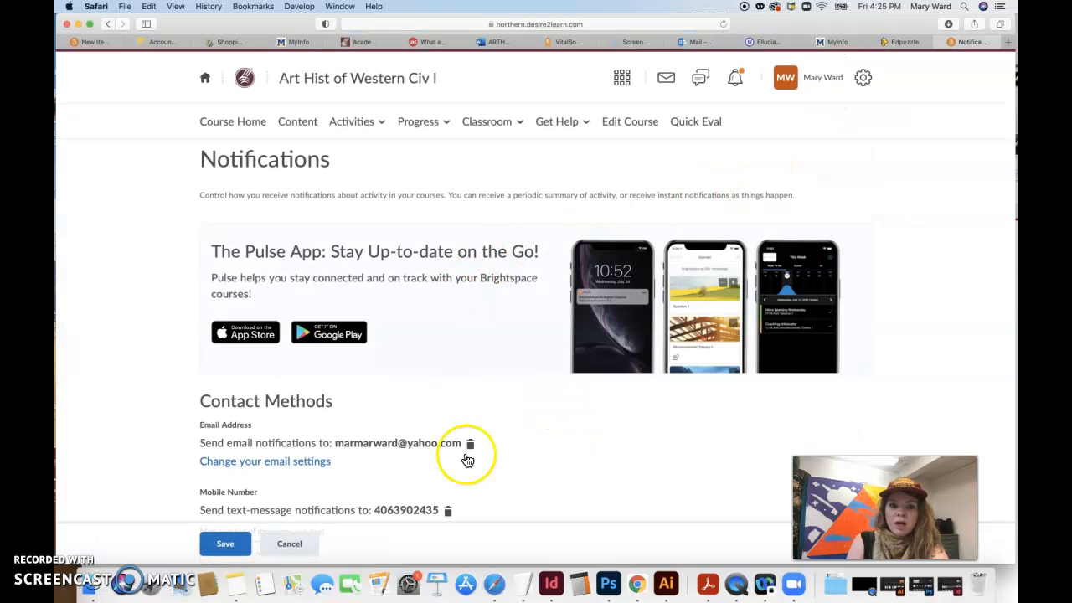
pyautogui.scroll(-3)
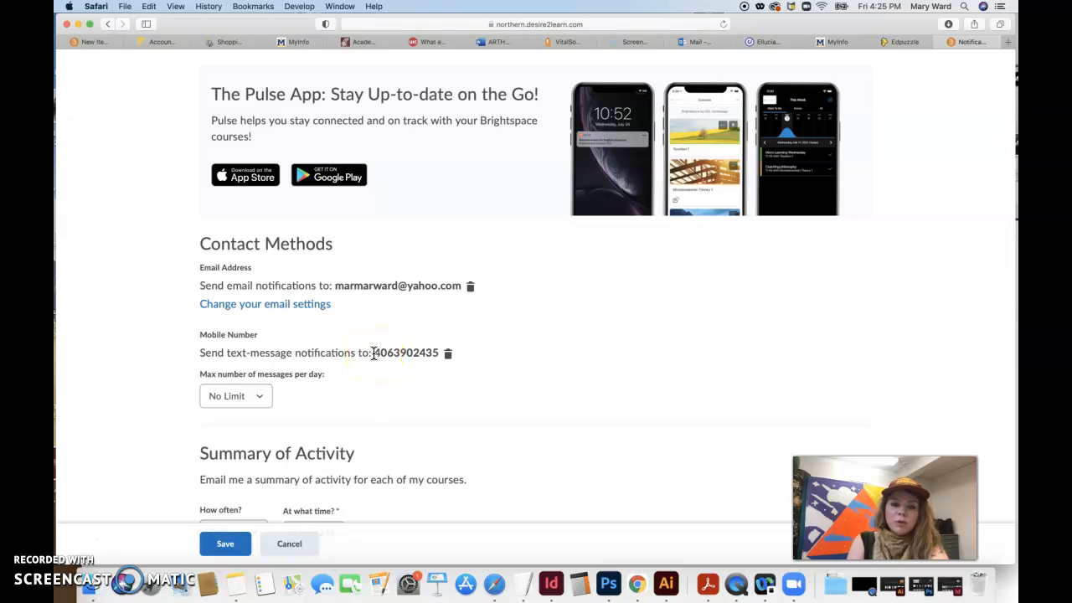
pyautogui.moveTo(435, 285)
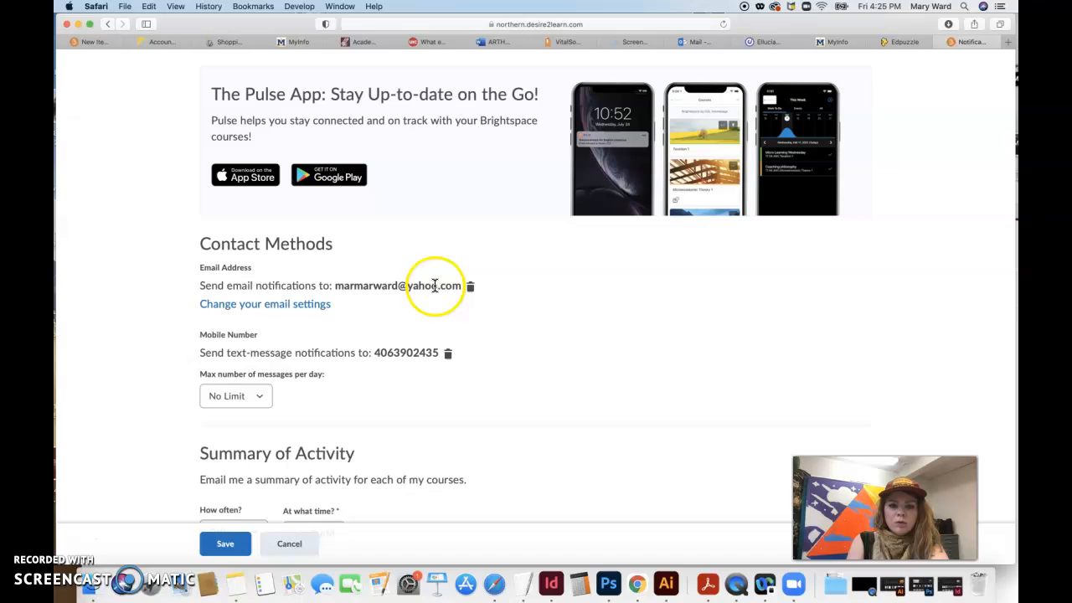
pyautogui.moveTo(418, 375)
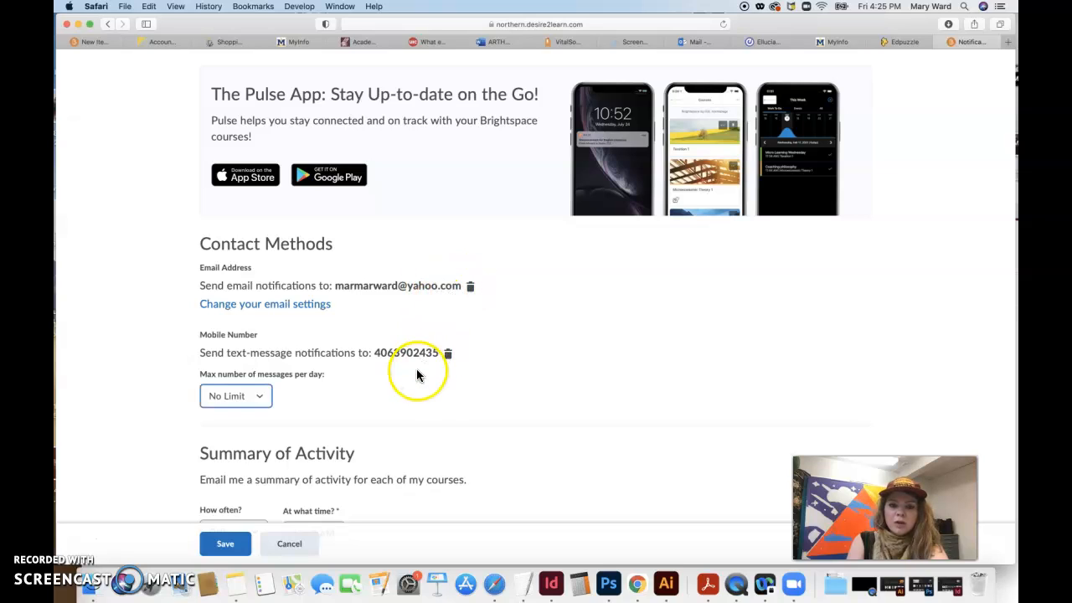
pyautogui.moveTo(428, 409)
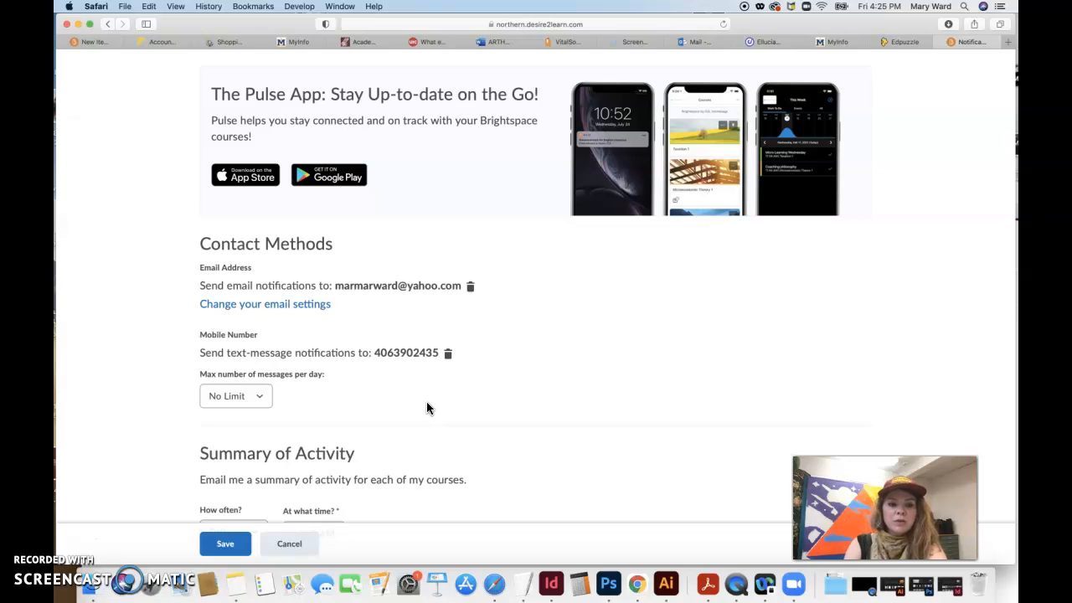
pyautogui.scroll(-3)
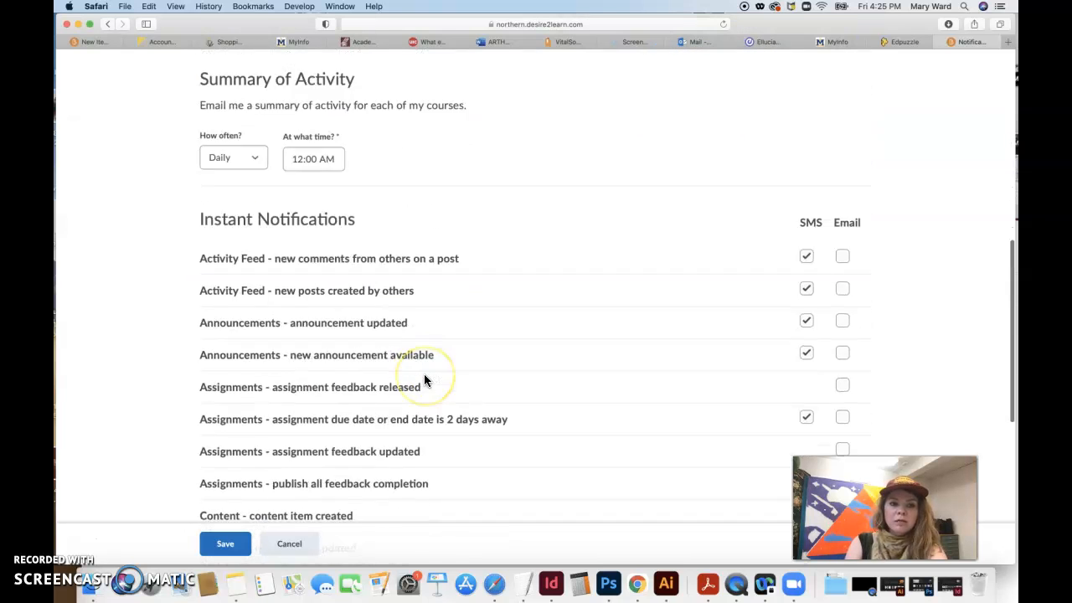
pyautogui.scroll(-3)
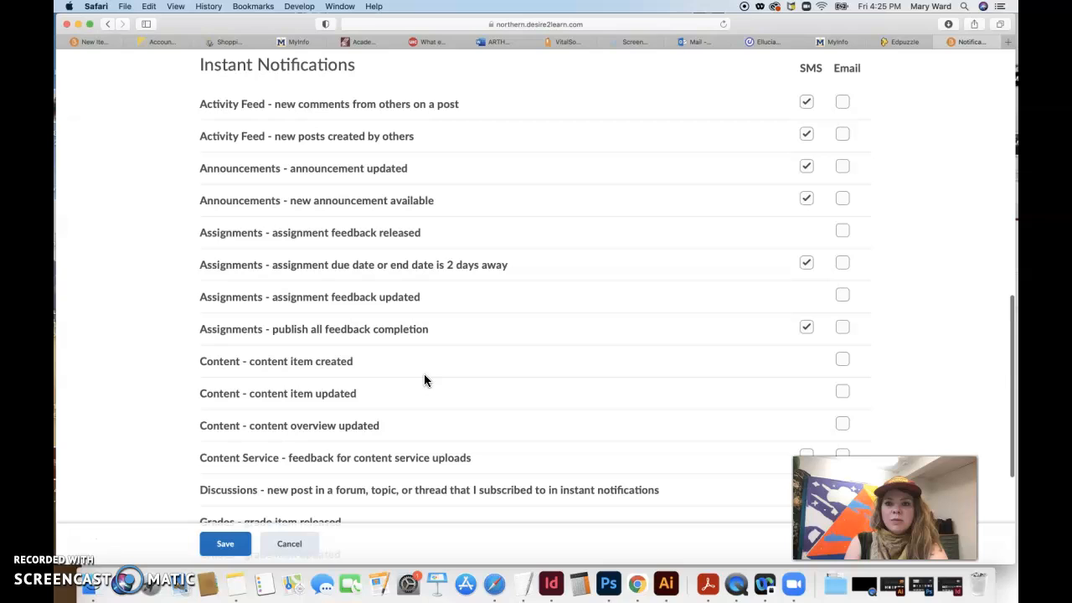
pyautogui.moveTo(813, 68)
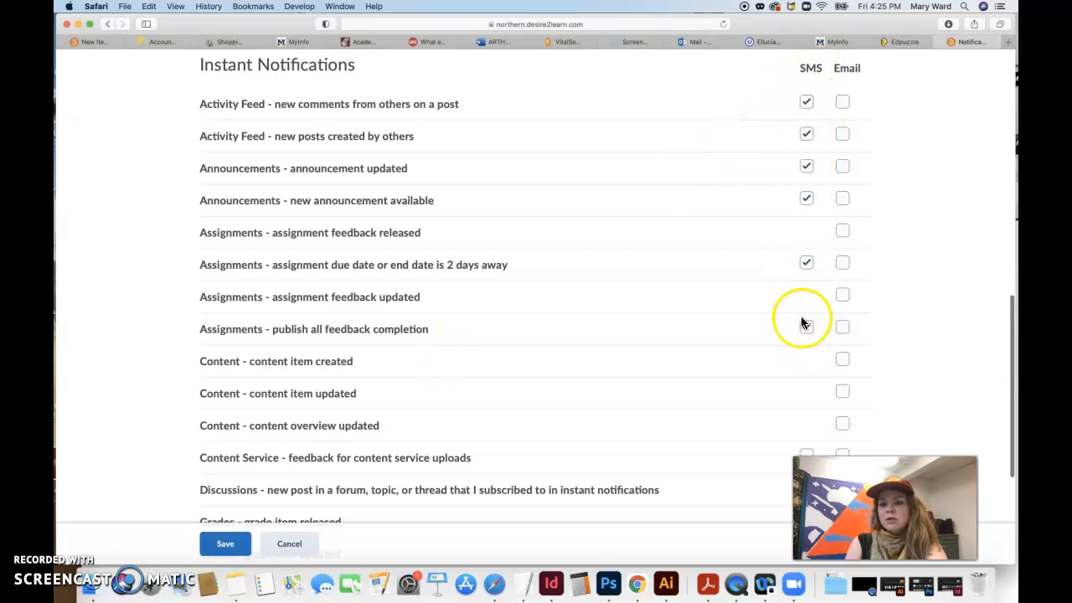
pyautogui.scroll(-3)
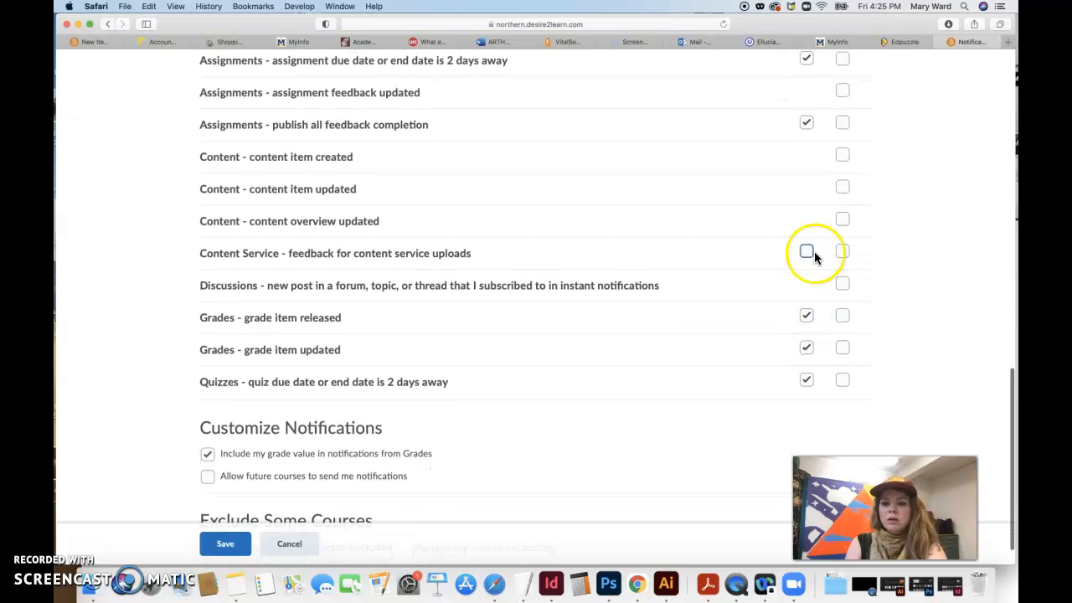
pyautogui.moveTo(645, 368)
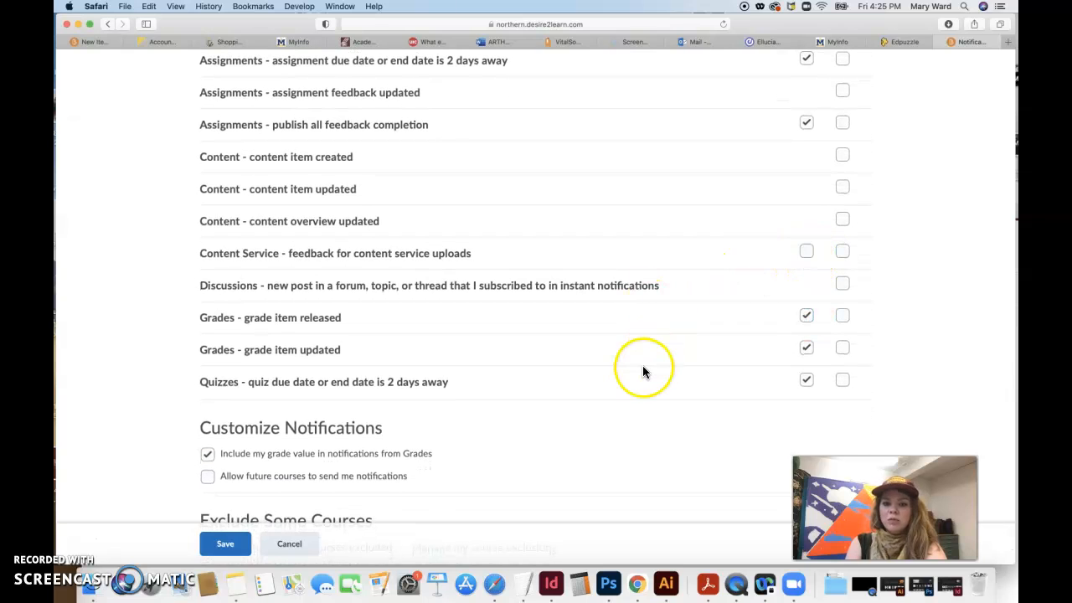
pyautogui.moveTo(645, 372)
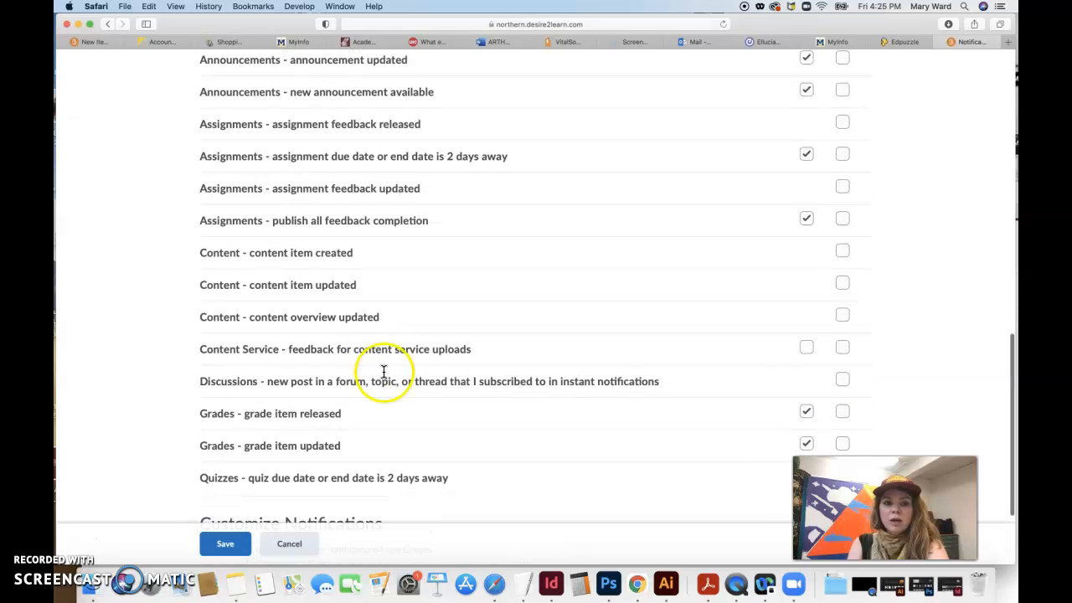
pyautogui.moveTo(452, 158)
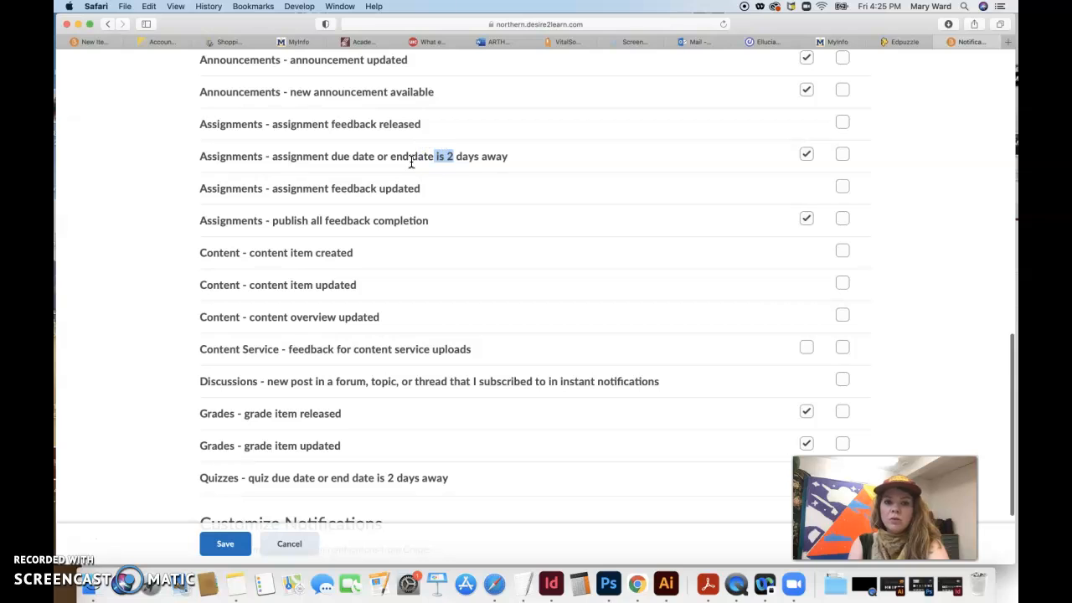
pyautogui.scroll(3)
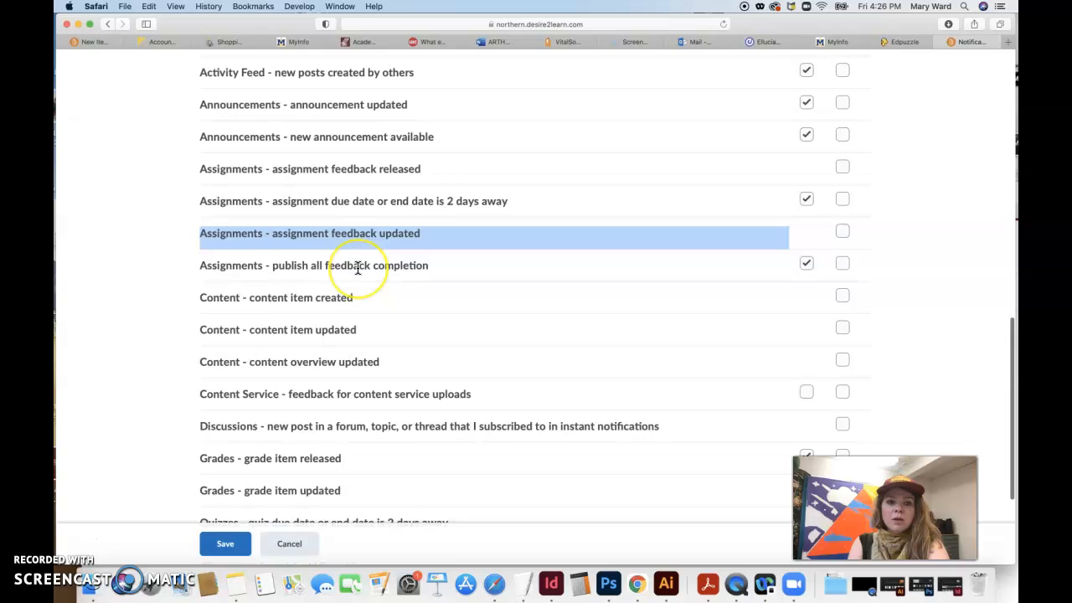
pyautogui.scroll(3)
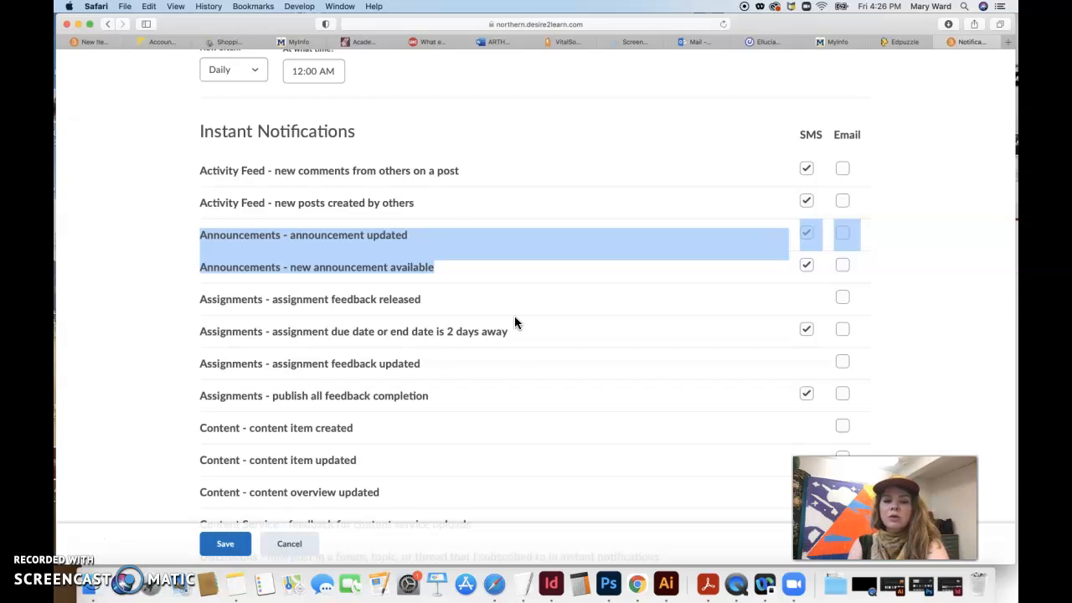
pyautogui.moveTo(186, 350)
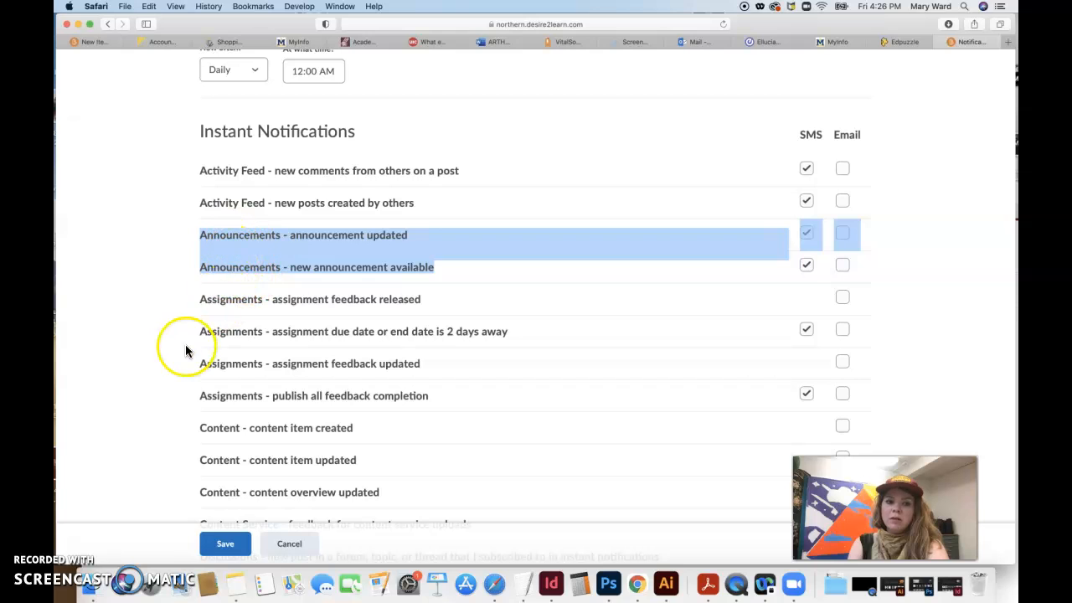
pyautogui.scroll(-3)
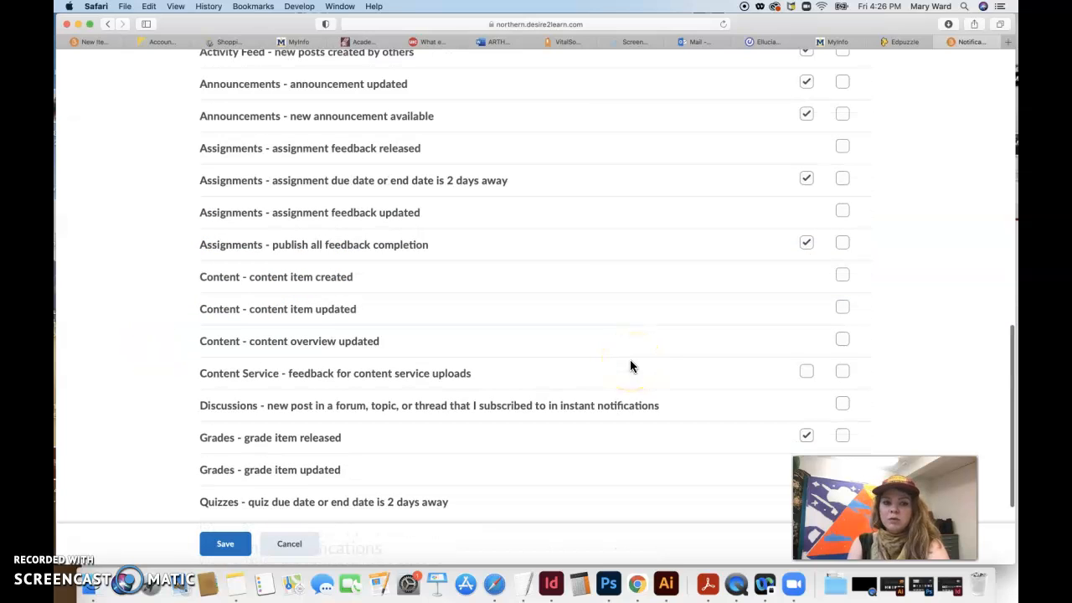
pyautogui.scroll(-3)
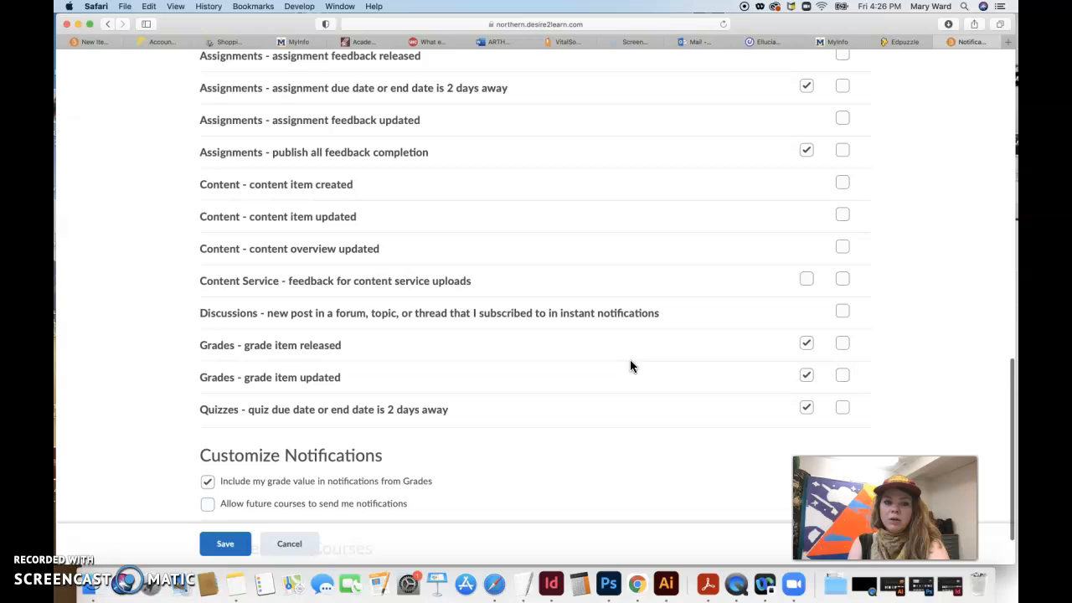
pyautogui.scroll(3)
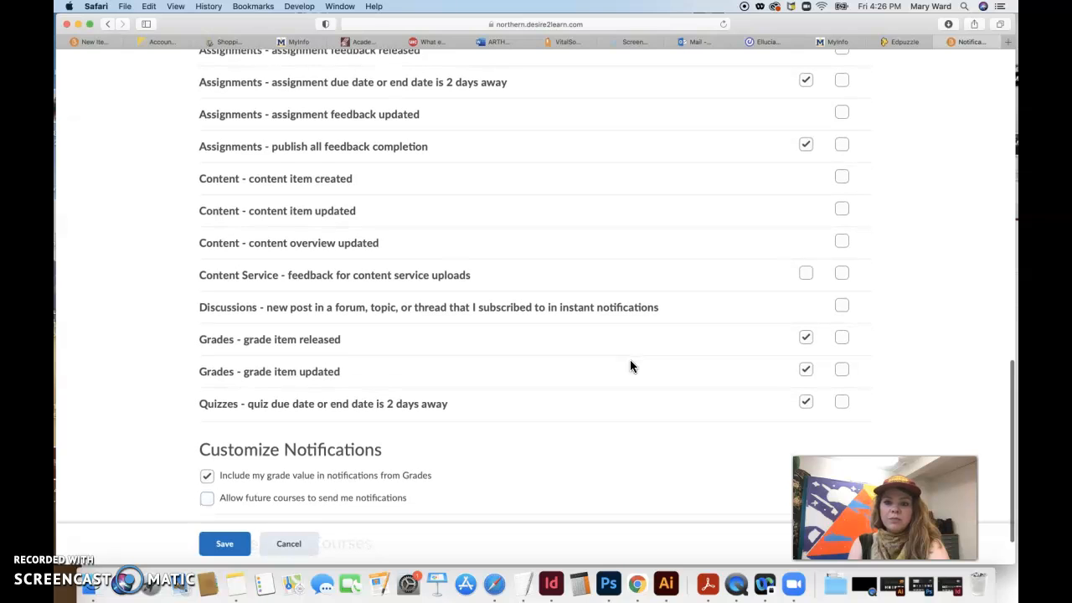
pyautogui.scroll(-3)
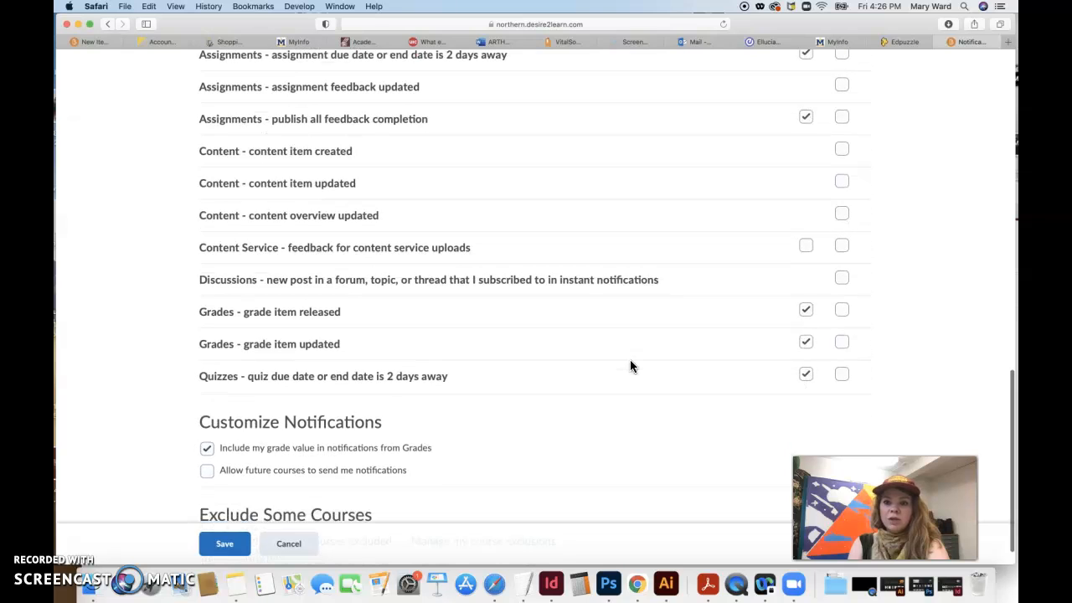
pyautogui.scroll(-3)
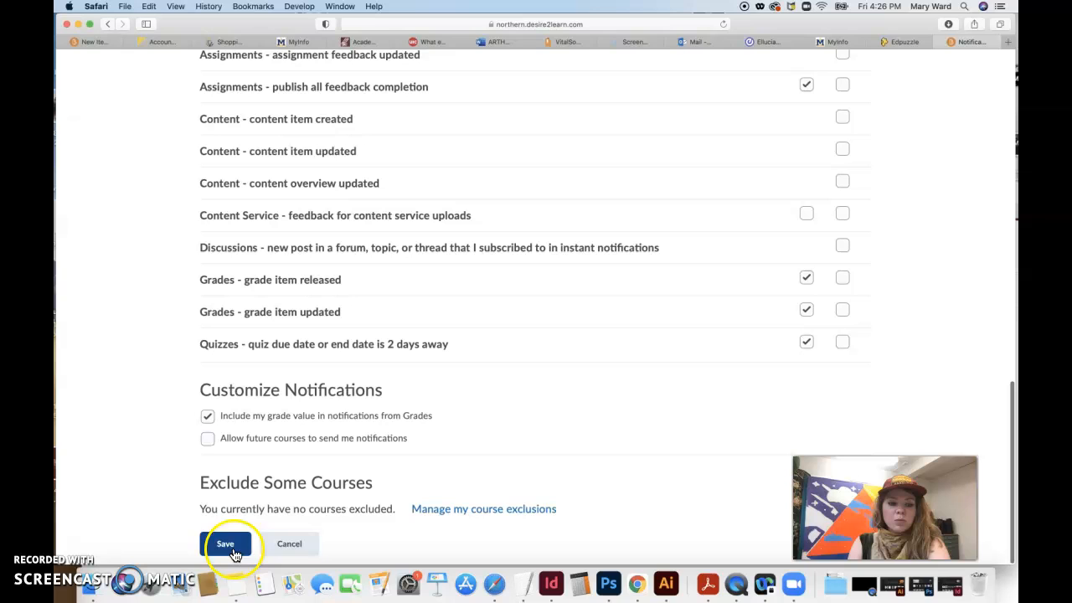
# Save the notification preferences and return to the course home page.
pyautogui.click(225, 542)
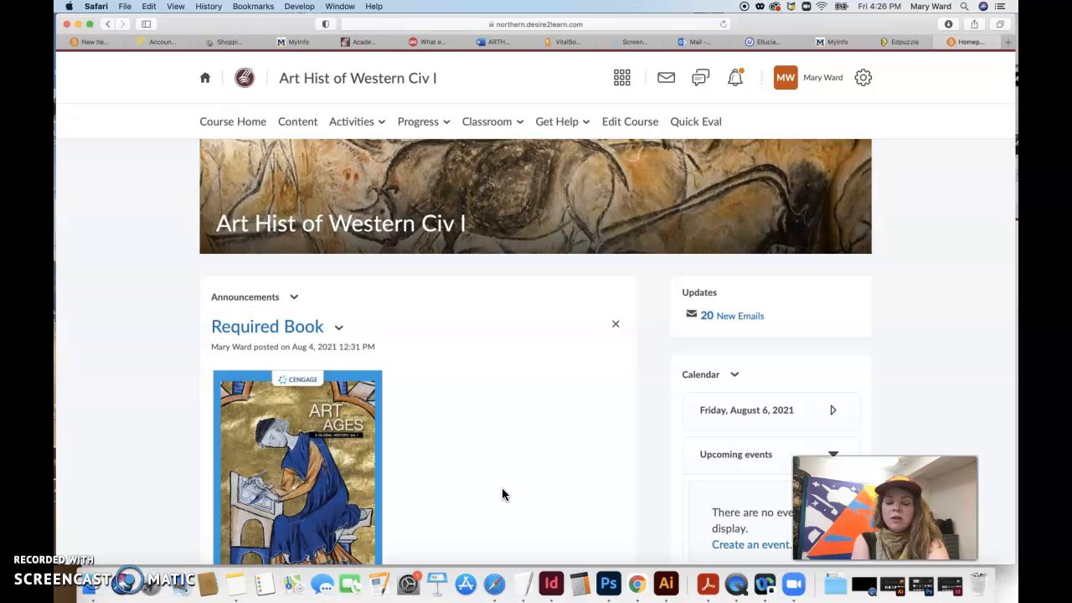
pyautogui.moveTo(321, 456)
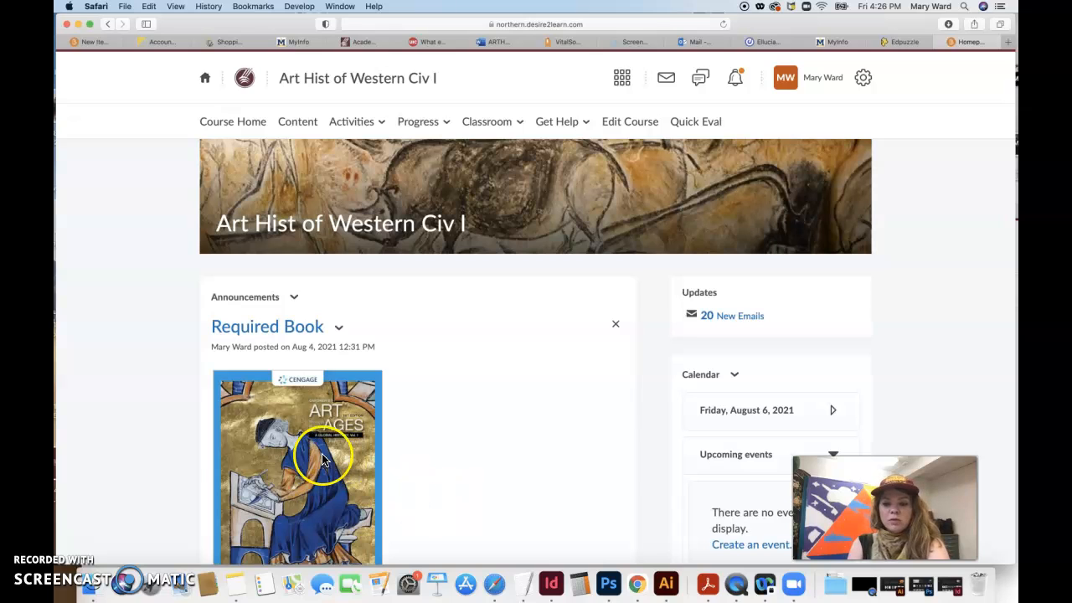